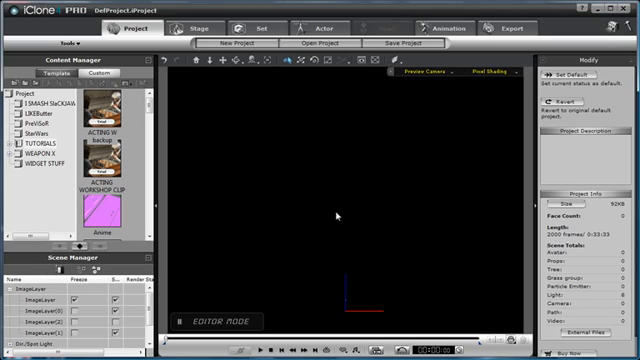
mouse_move(344, 212)
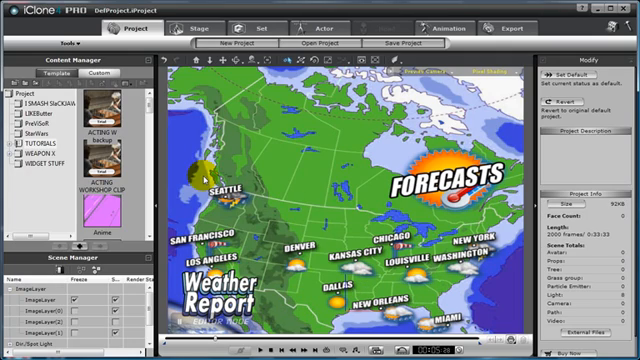
mouse_move(452, 204)
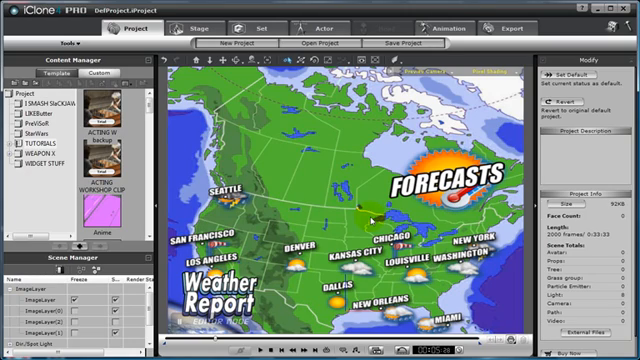
mouse_move(270, 284)
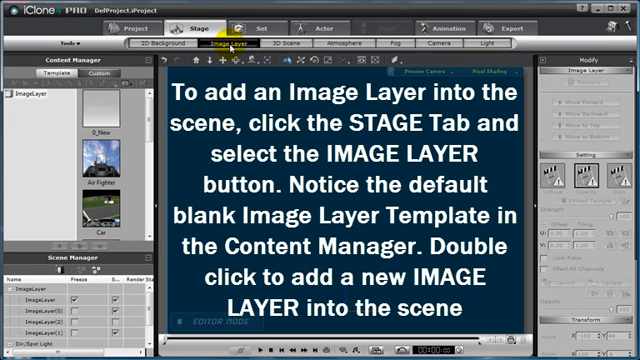
- Add a blank Image Layer template from the Content Manager to the weather scene
double_click(90, 104)
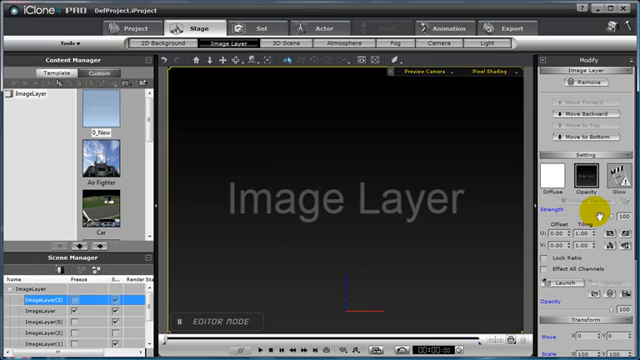
mouse_move(508, 288)
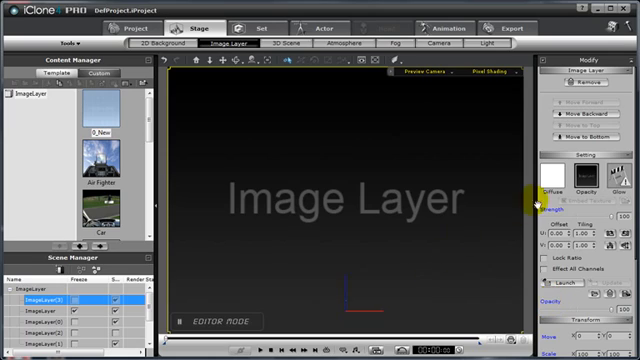
- Adjust the blank image layer's texture channel settings in the Modify panel so the placeholder appears faded
left_click(564, 184)
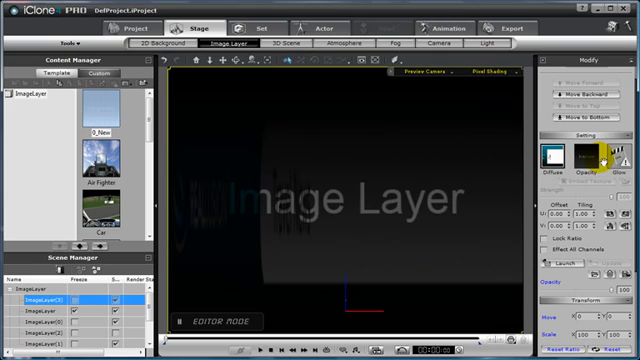
left_click(588, 156)
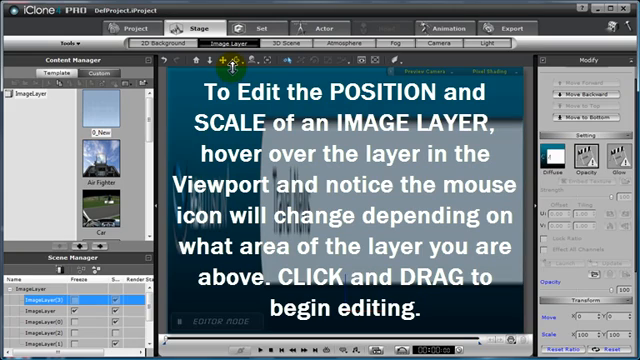
mouse_move(164, 68)
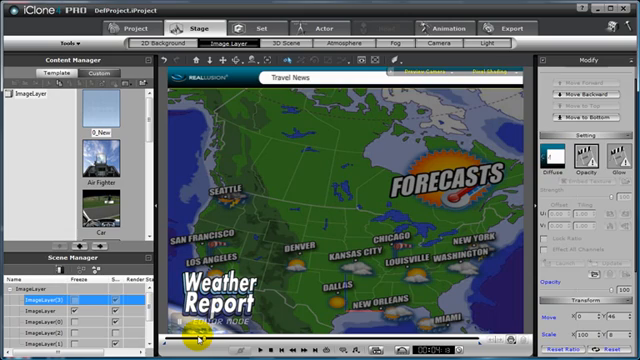
mouse_move(258, 100)
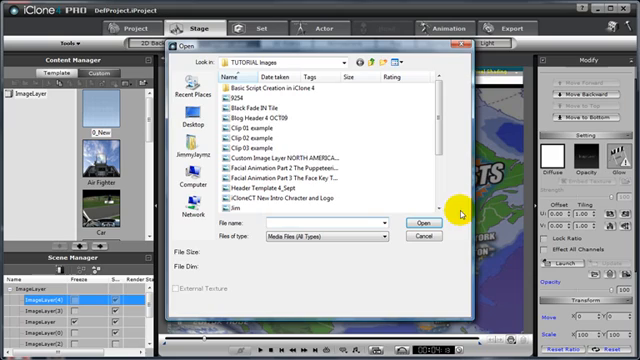
- Load the presenter video file into the new image layer's Diffuse channel over the map
left_click(188, 188)
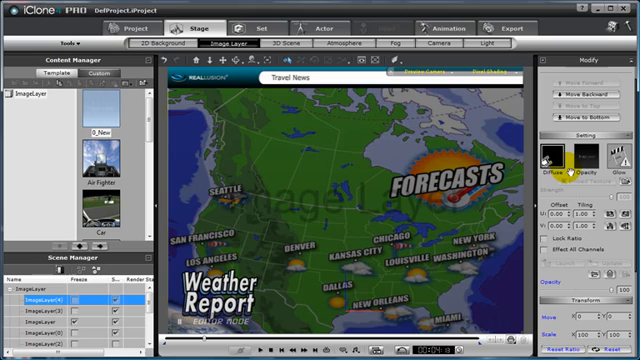
- Play the scene to preview the presenter video, whose black background covers the map
left_click(554, 164)
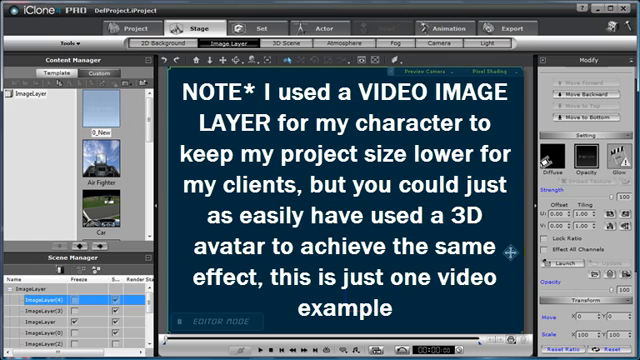
left_click(588, 160)
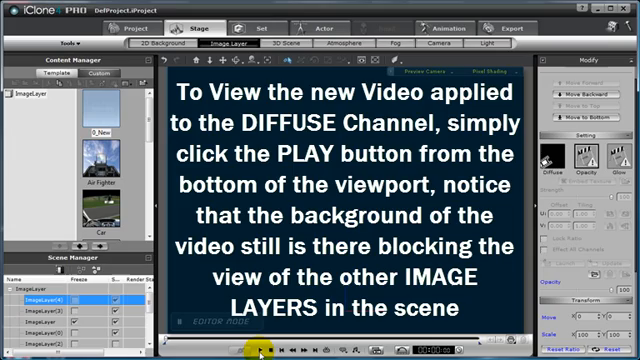
left_click(260, 348)
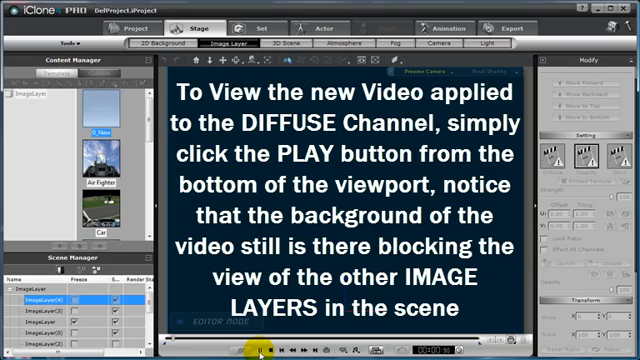
left_click(260, 348)
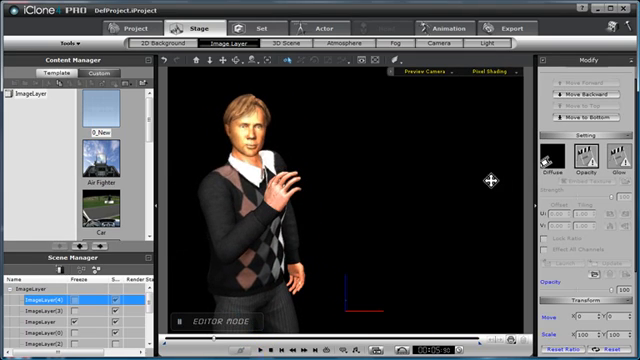
mouse_move(212, 90)
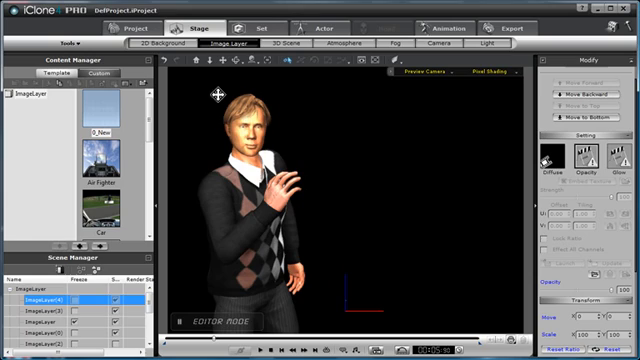
mouse_move(372, 264)
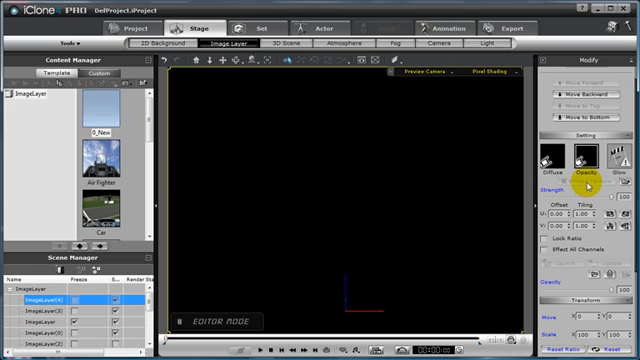
- Apply a mask to the video layer's Opacity channel so the presenter's black background becomes transparent
left_click(586, 158)
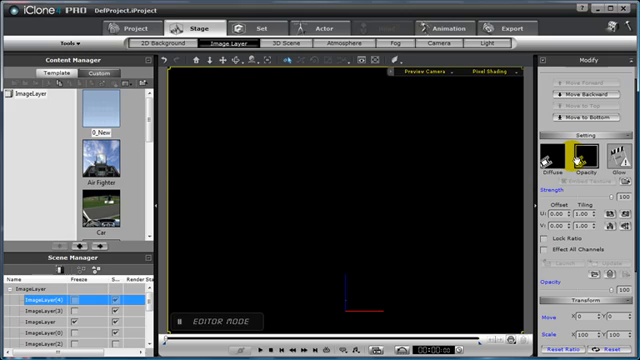
left_click(578, 160)
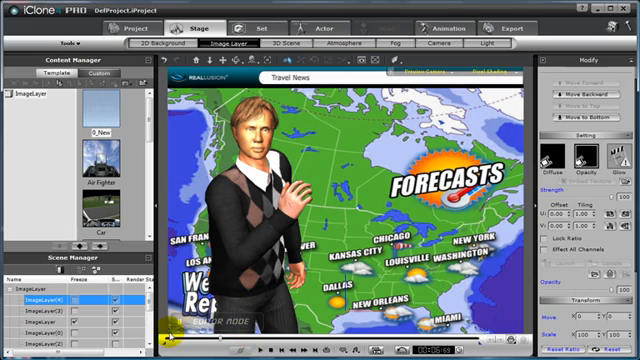
left_click(130, 300)
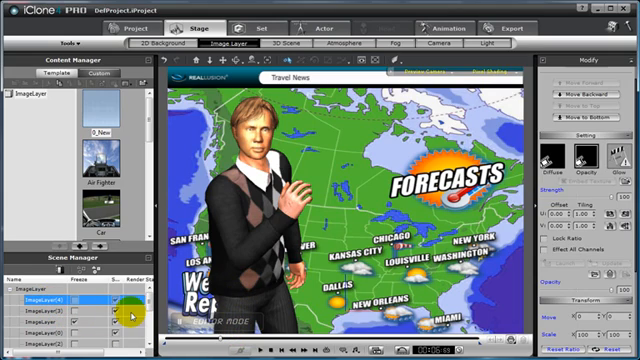